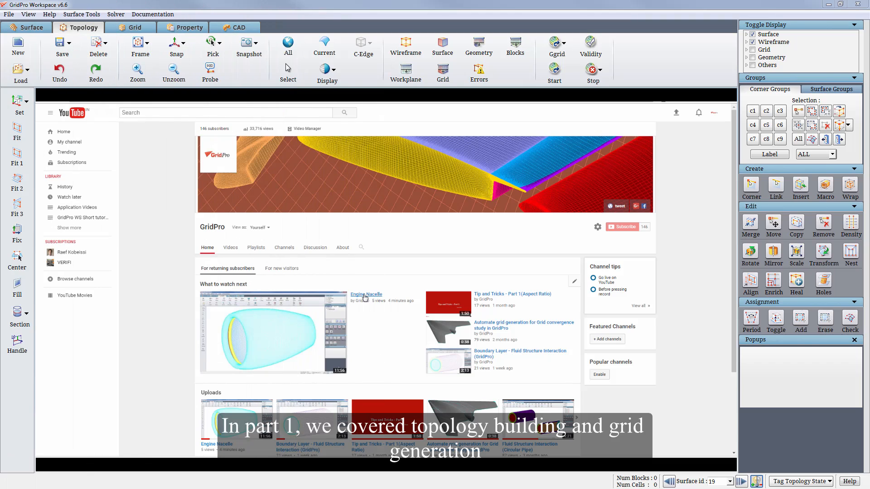
- Display the nacelle as shaded 3D surfaces with a section cut instead of the 2D topology outline
{"action": "left_click", "coordinate": [273, 332]}
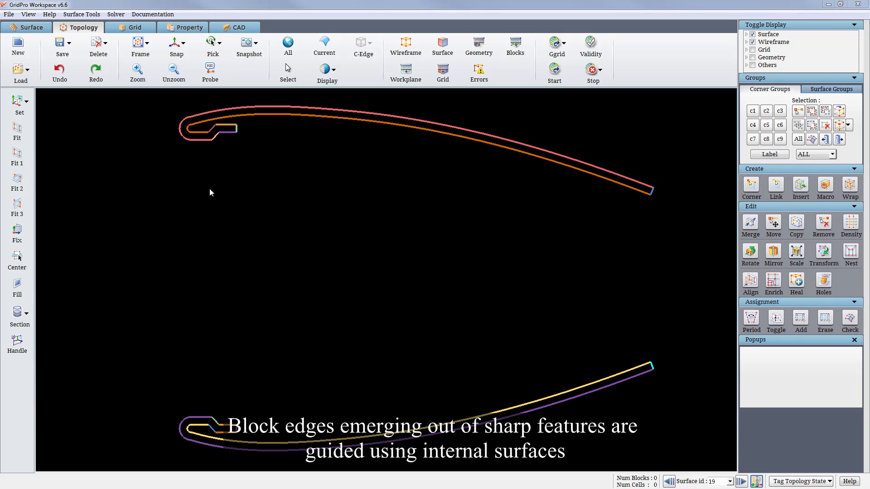
{"action": "mouse_move", "coordinate": [655, 182]}
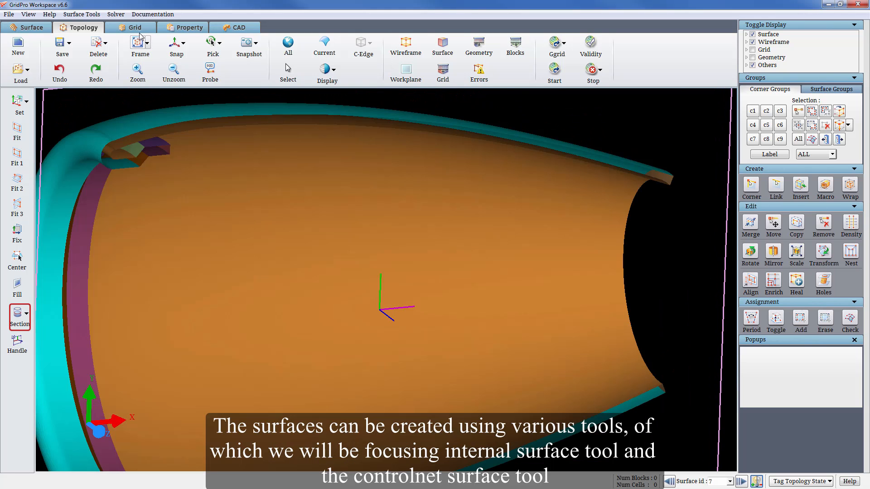
- Start the Internal Surface tool with Input group set to All, listing eight intersect groups as accepted
{"action": "left_click", "coordinate": [81, 13]}
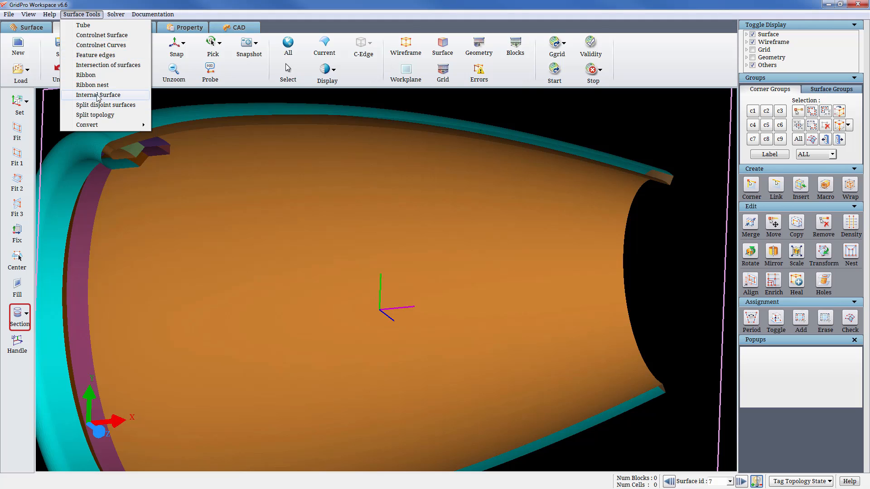
{"action": "mouse_move", "coordinate": [134, 97]}
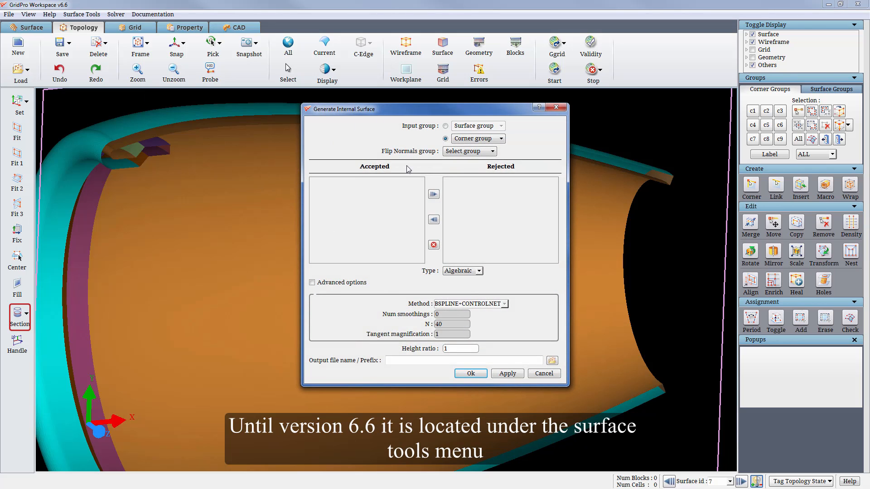
{"action": "mouse_move", "coordinate": [407, 170]}
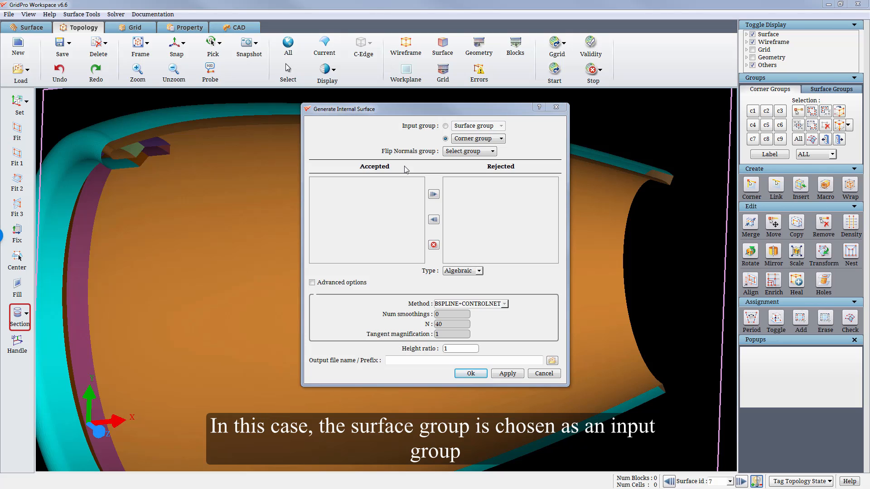
{"action": "left_click", "coordinate": [500, 126]}
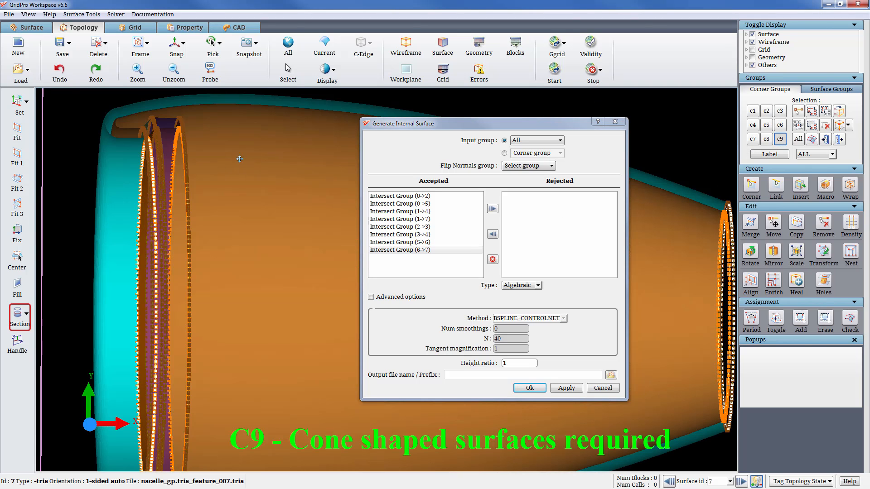
- Show corner groups c9 and c8 on the nacelle to check the intersections
{"action": "left_click", "coordinate": [767, 139]}
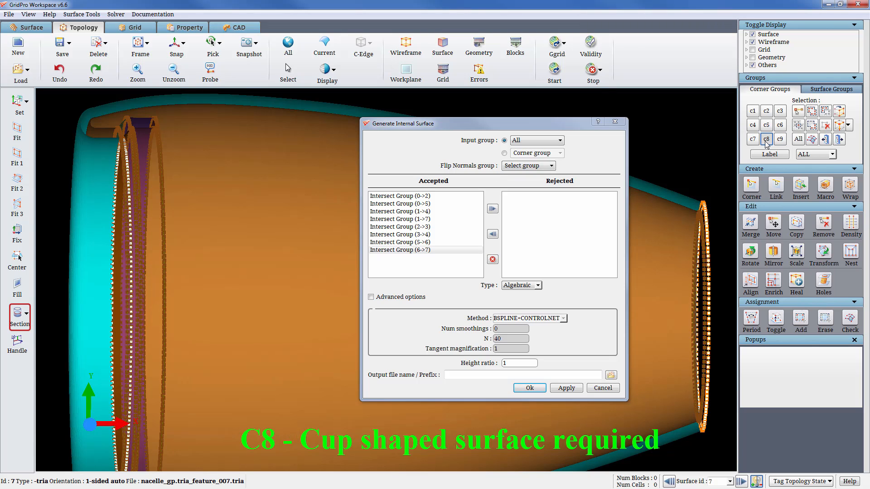
{"action": "left_click", "coordinate": [779, 138]}
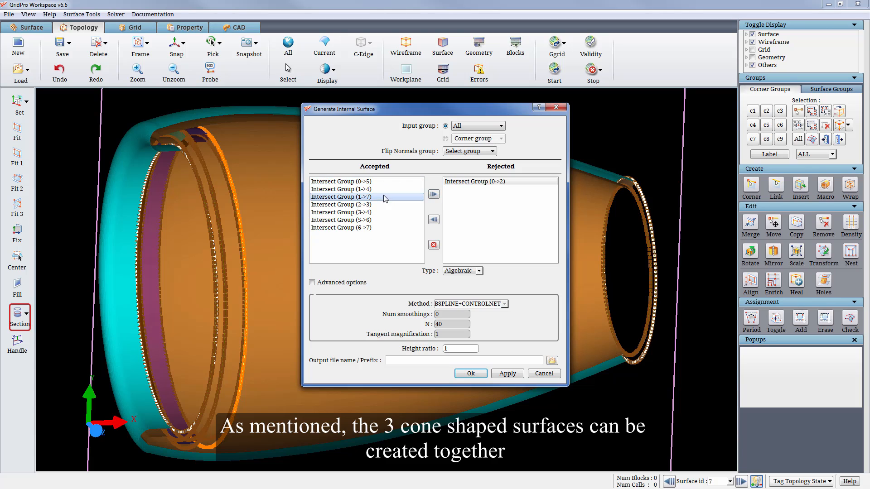
- Generate cone surfaces from groups 0->5, 1->4, 6->7 with smoothings 3, height ratio 0.075, prefix cone
{"action": "left_click", "coordinate": [433, 193]}
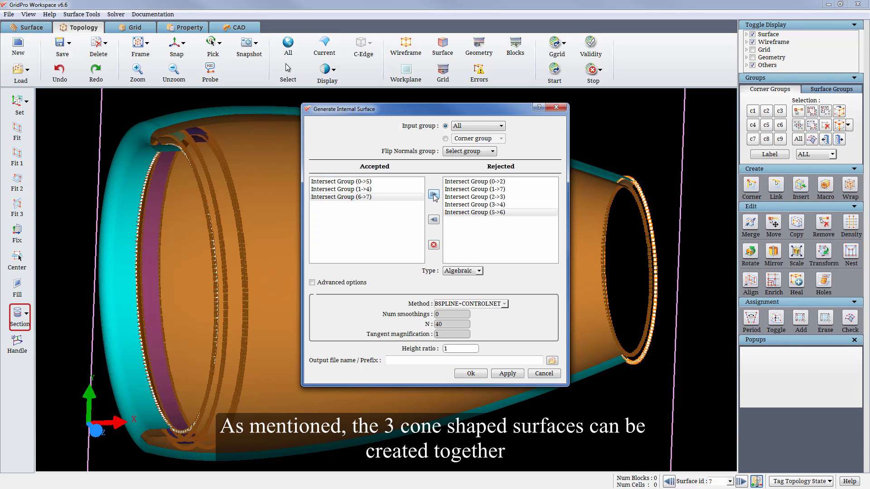
{"action": "left_click", "coordinate": [312, 283]}
{"action": "type", "text": "3"}
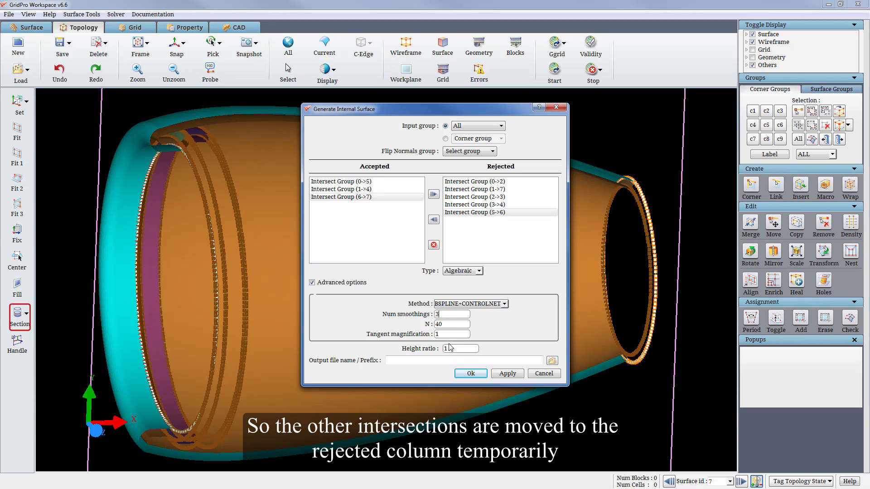
{"action": "type", "text": "0.07"}
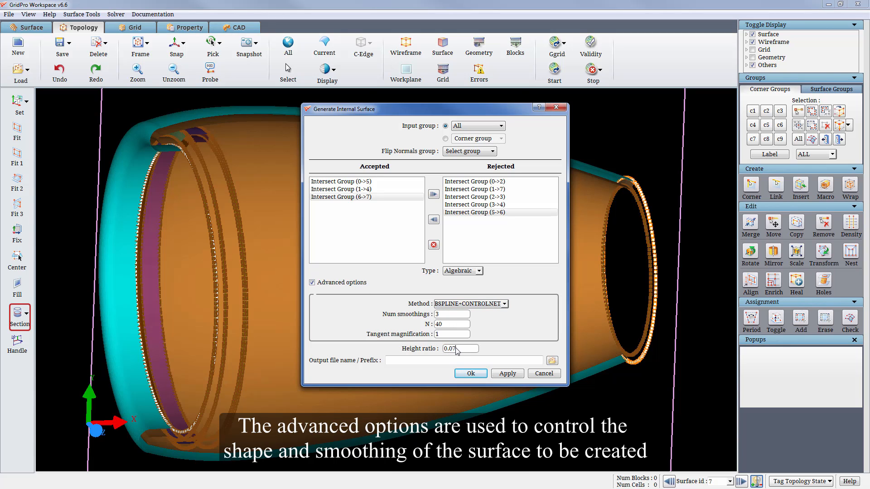
{"action": "left_click", "coordinate": [469, 372]}
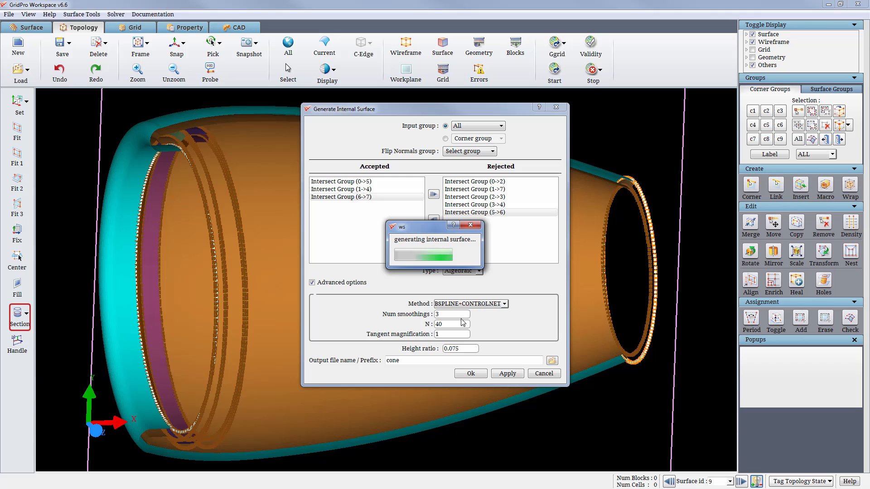
{"action": "left_click", "coordinate": [505, 372]}
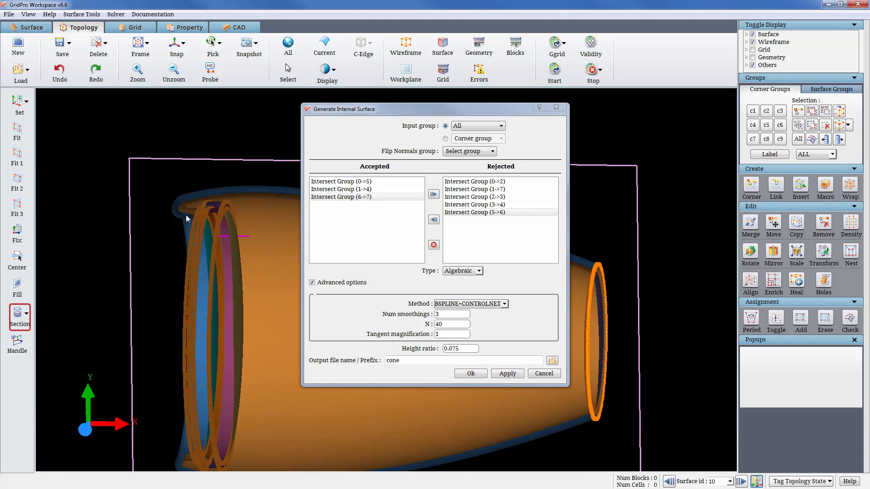
- Leave only intersect group 1->7 accepted for the next surface
{"action": "left_click", "coordinate": [434, 194]}
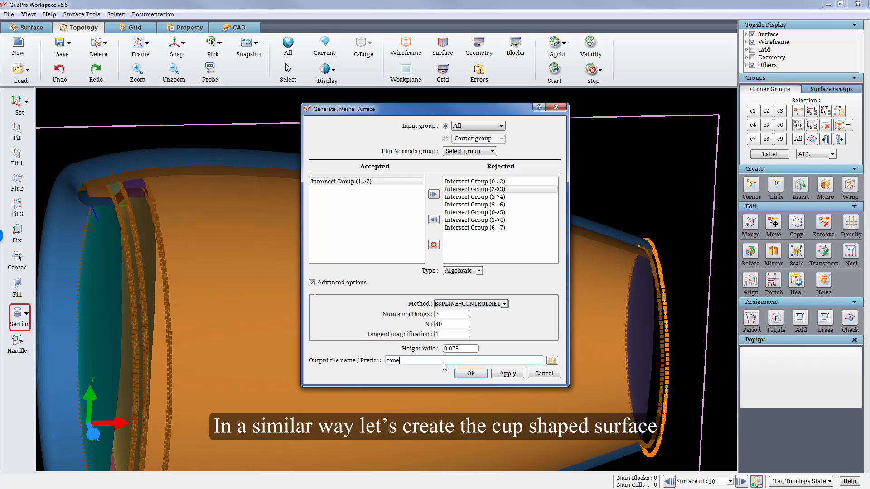
- Generate the cup surface from group 1->7 with tangent magnification 2, height ratio 0.3, prefix cup, then close the generator
{"action": "type", "text": "cup"}
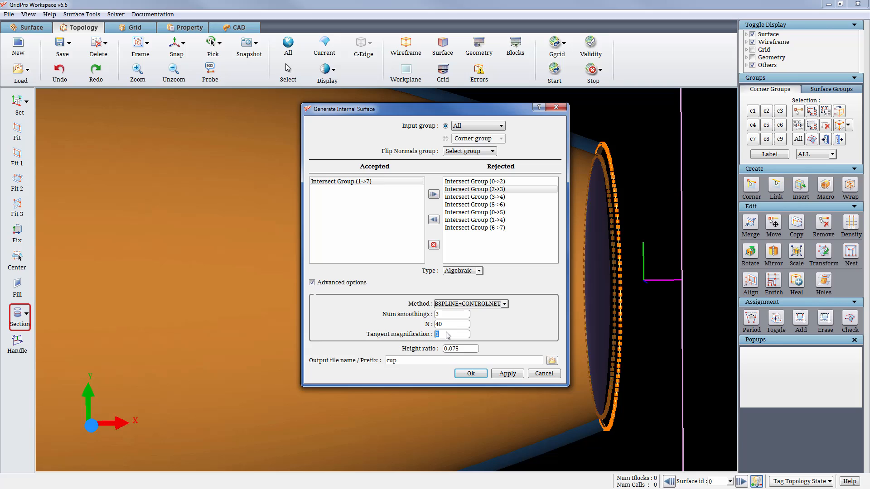
{"action": "type", "text": "2"}
{"action": "left_click", "coordinate": [460, 348]}
{"action": "type", "text": "0.3"}
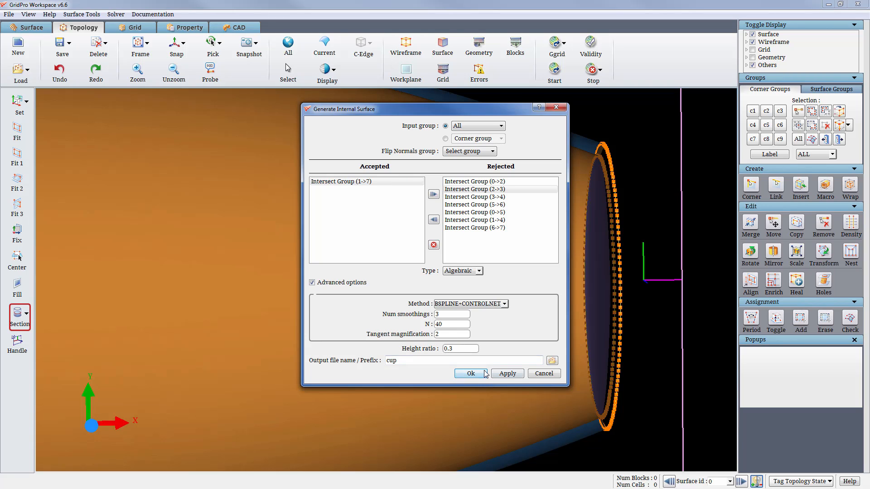
{"action": "left_click", "coordinate": [470, 374]}
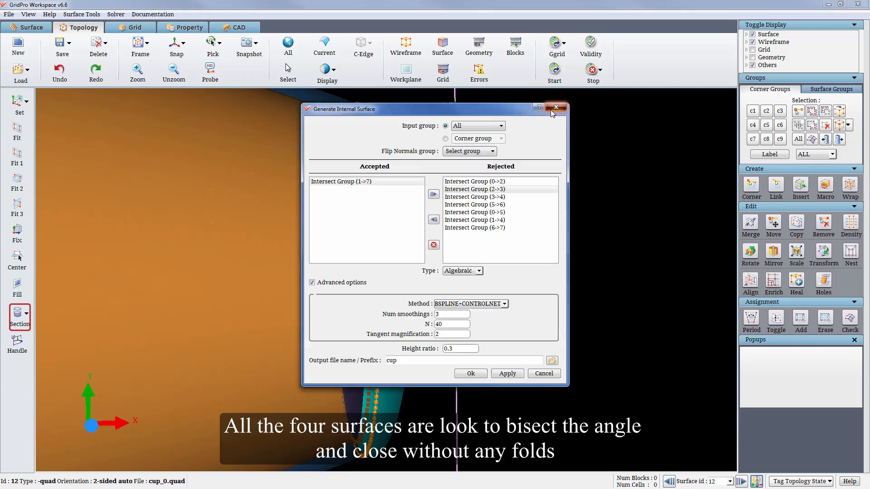
{"action": "left_click", "coordinate": [555, 107]}
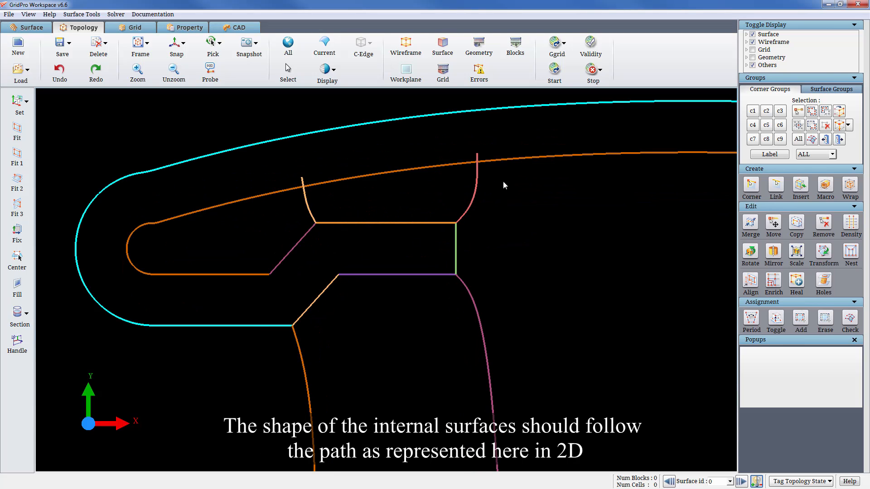
{"action": "mouse_move", "coordinate": [490, 141]}
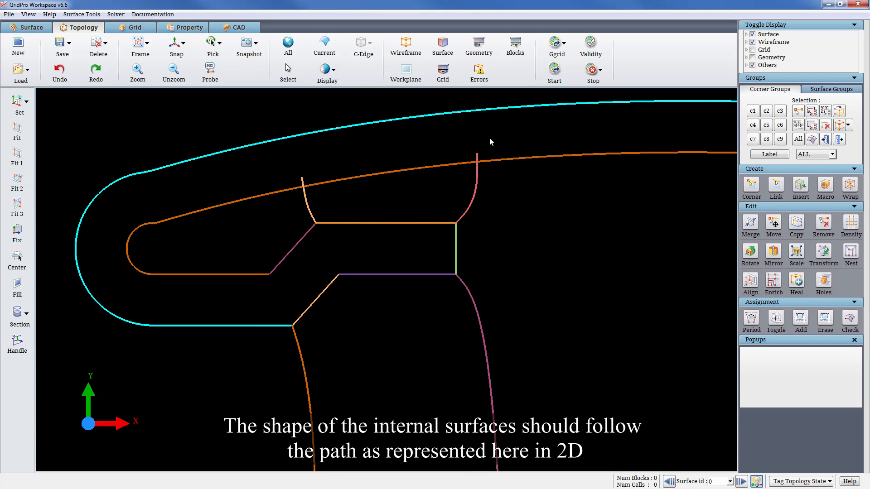
- Zoom onto the sharp junction between the cone and cup internal surfaces
{"action": "left_click", "coordinate": [17, 317]}
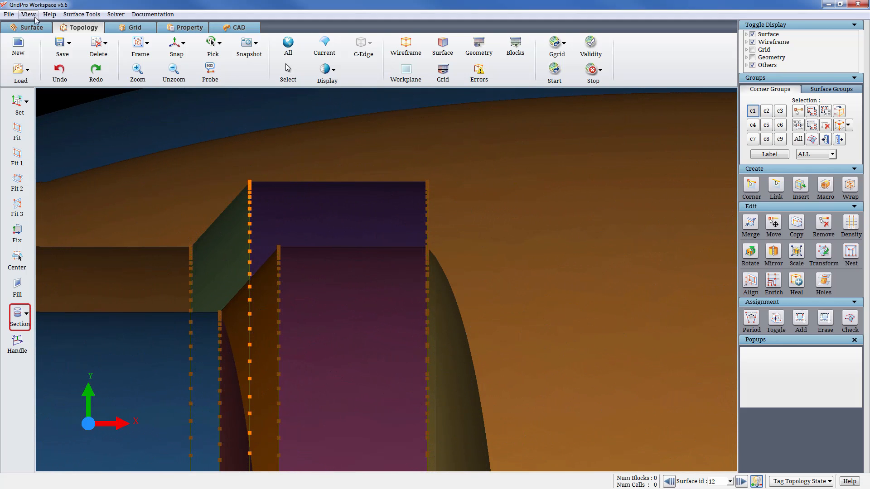
- Run the Ribbon tool to create corner rows bisecting the angle at the sharp feature edges
{"action": "left_click", "coordinate": [463, 218]}
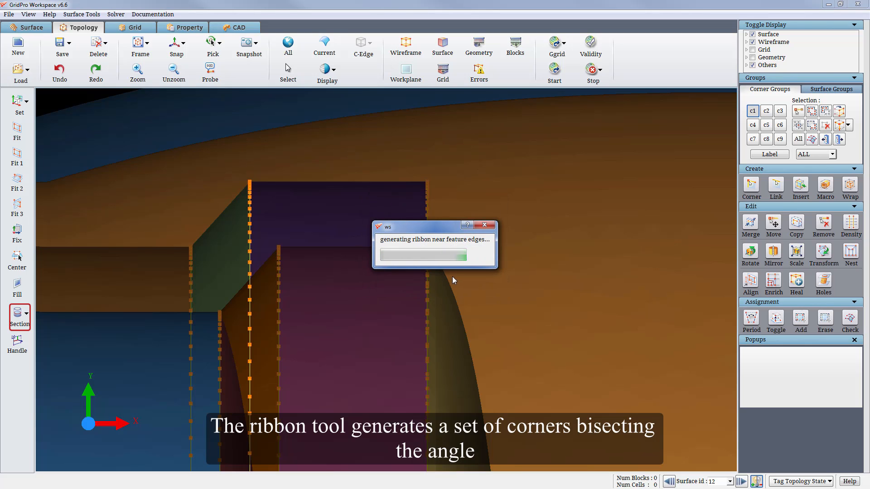
{"action": "left_click", "coordinate": [81, 13]}
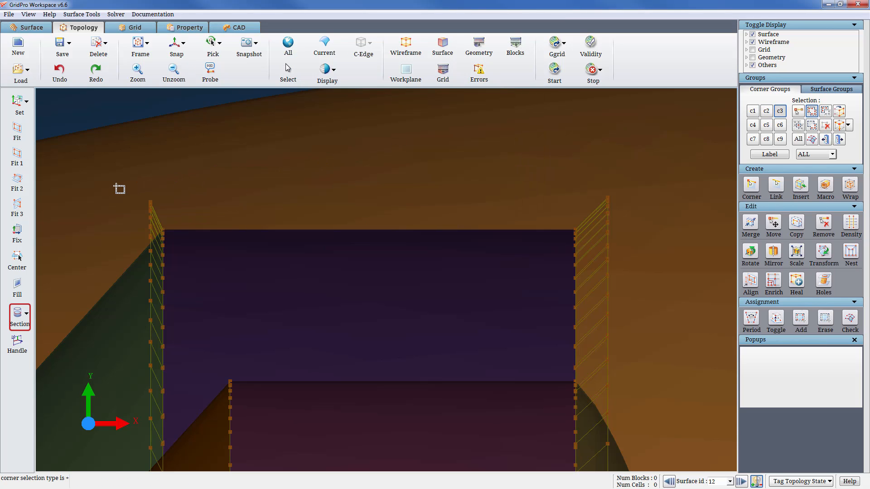
- Group the ribbon corners and wrap them into arched loops with wrap length 4, continuing despite unattached corners
{"action": "left_click", "coordinate": [157, 214]}
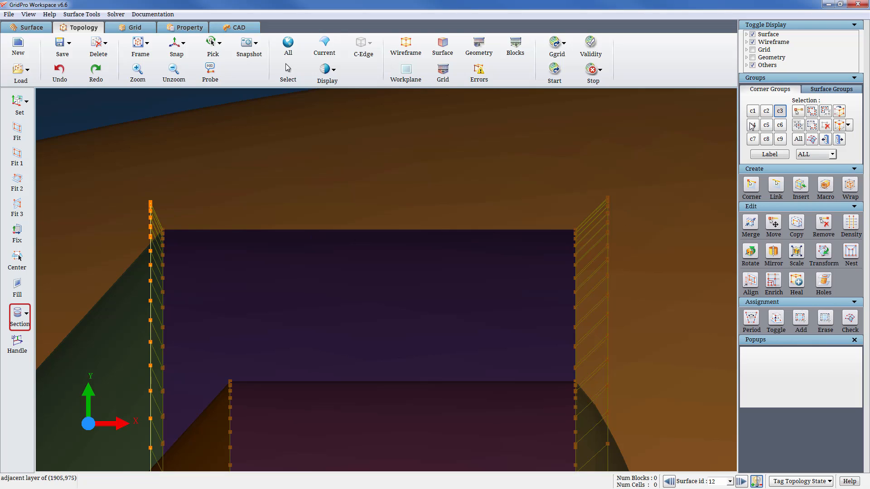
{"action": "left_click", "coordinate": [752, 125]}
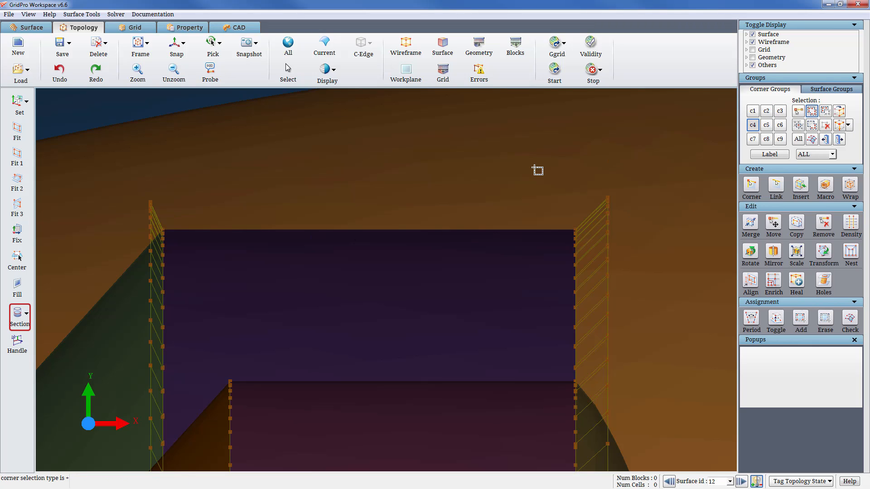
{"action": "left_click", "coordinate": [606, 216]}
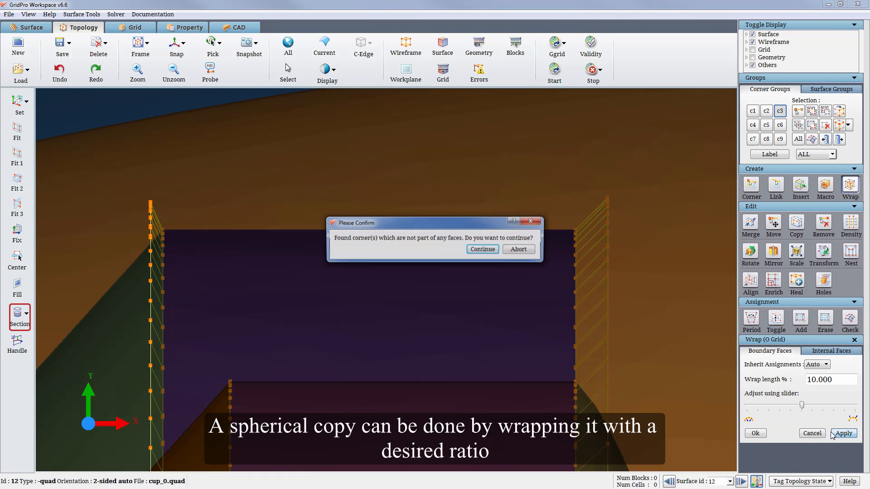
{"action": "left_click", "coordinate": [481, 250]}
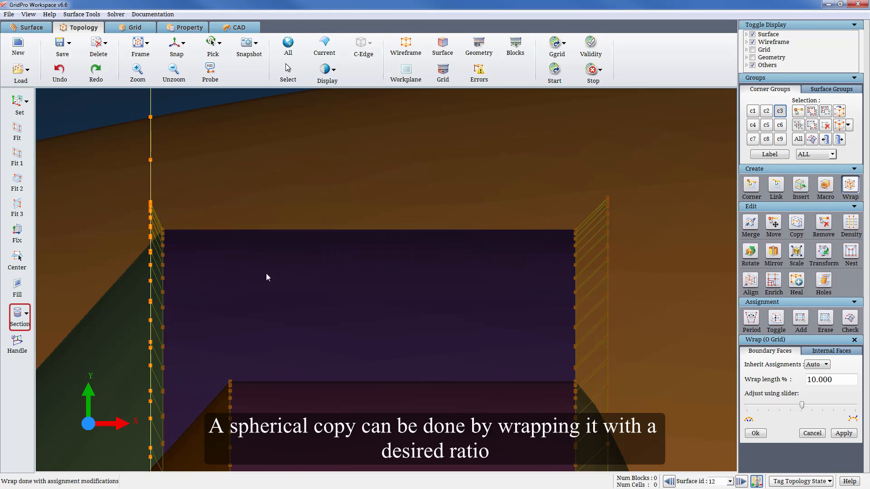
{"action": "left_click_drag", "start_coordinate": [815, 405], "coordinate": [802, 405]}
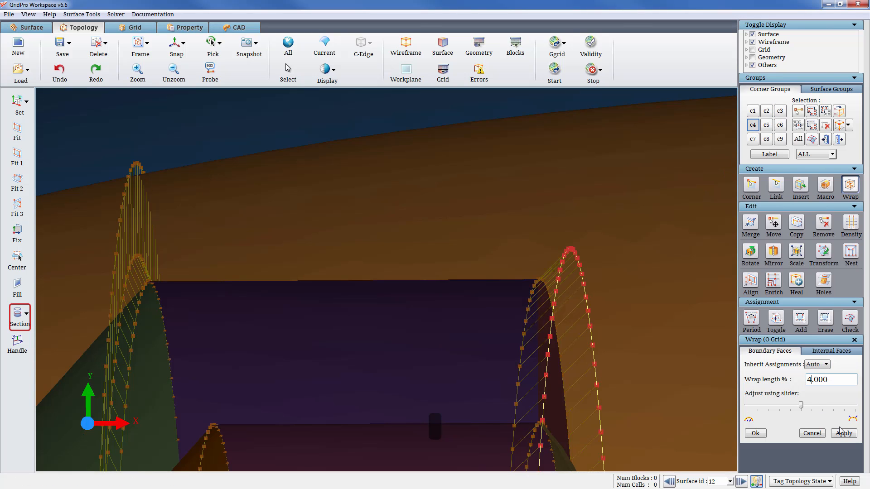
{"action": "left_click", "coordinate": [843, 434]}
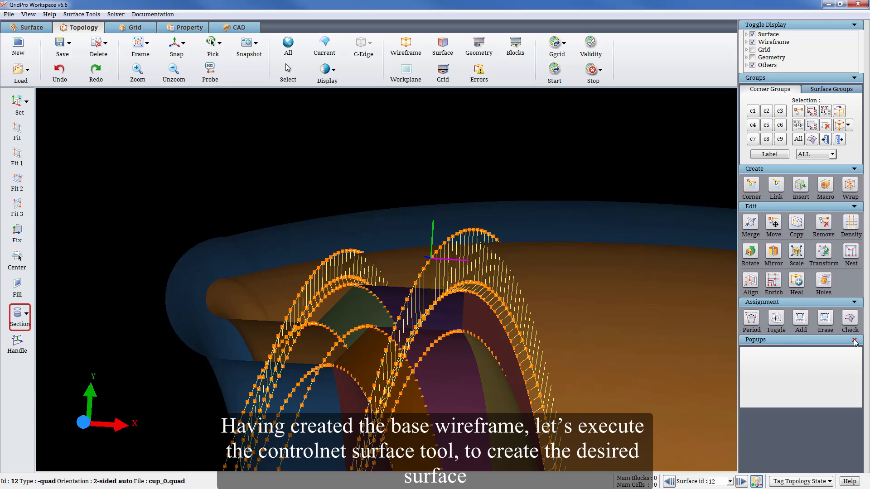
- Sort the wireframe corners into group c6, the intersection corners into c7, and begin group c8
{"action": "left_click", "coordinate": [780, 111]}
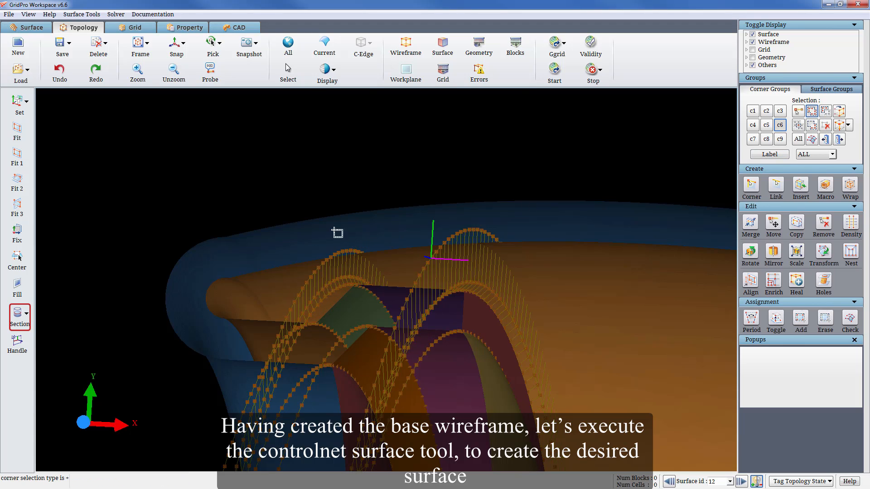
{"action": "left_click", "coordinate": [839, 139]}
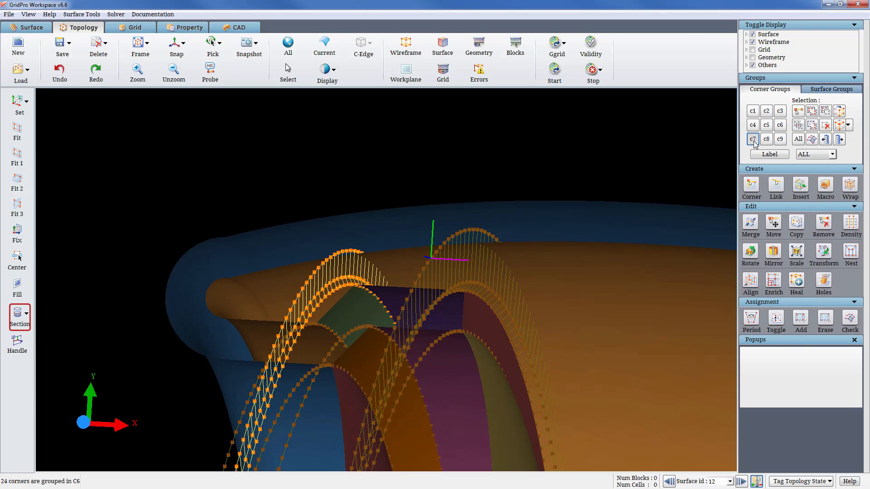
{"action": "left_click", "coordinate": [752, 139]}
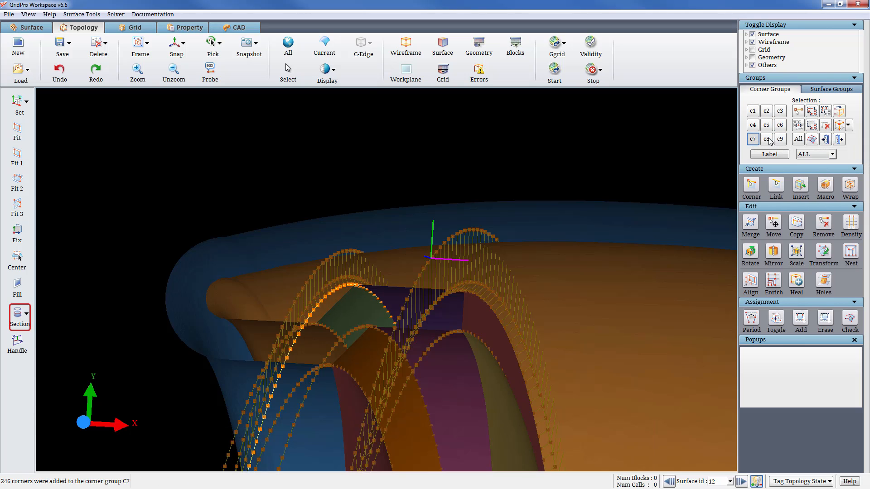
{"action": "left_click", "coordinate": [766, 138]}
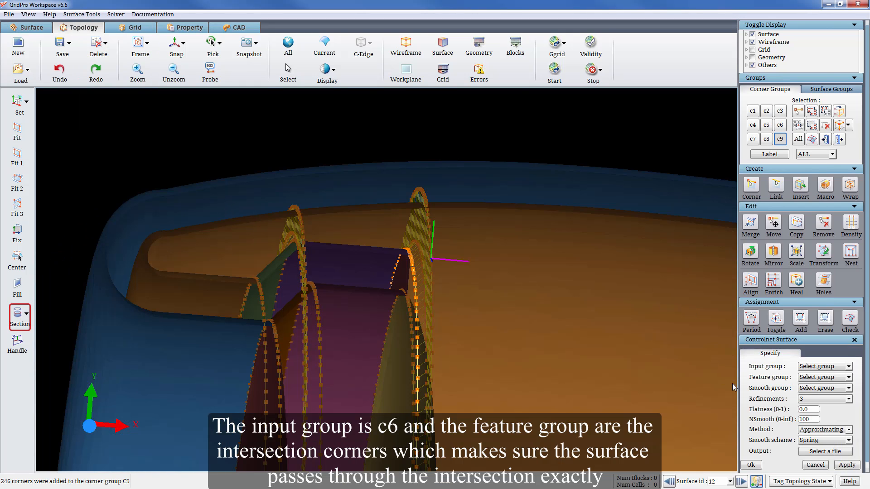
- Build ribbon1.quad from input group c6 and feature group c7, then enter c8 and c9 for the second ribbon
{"action": "left_click", "coordinate": [849, 366]}
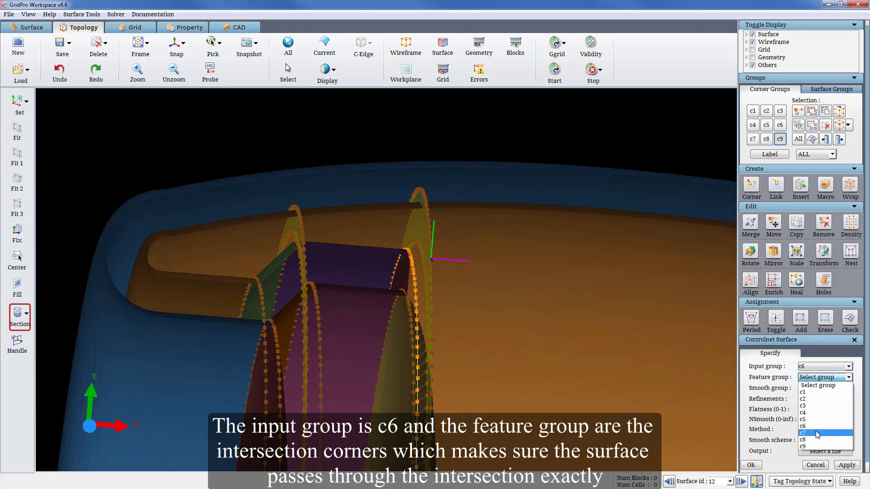
{"action": "left_click", "coordinate": [816, 433]}
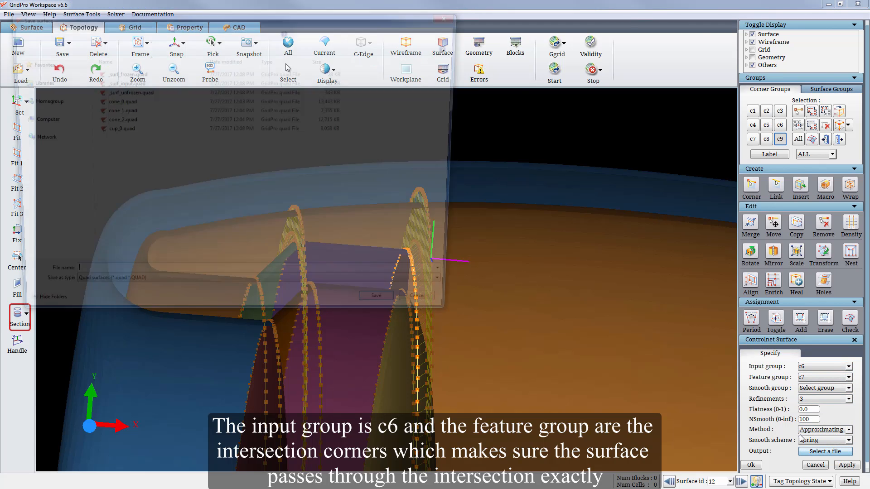
{"action": "type", "text": "ribbon"}
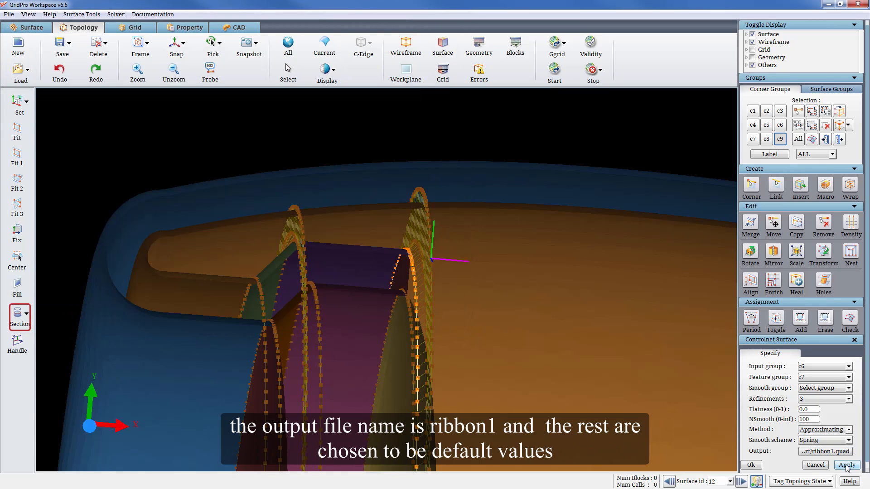
{"action": "left_click", "coordinate": [846, 465]}
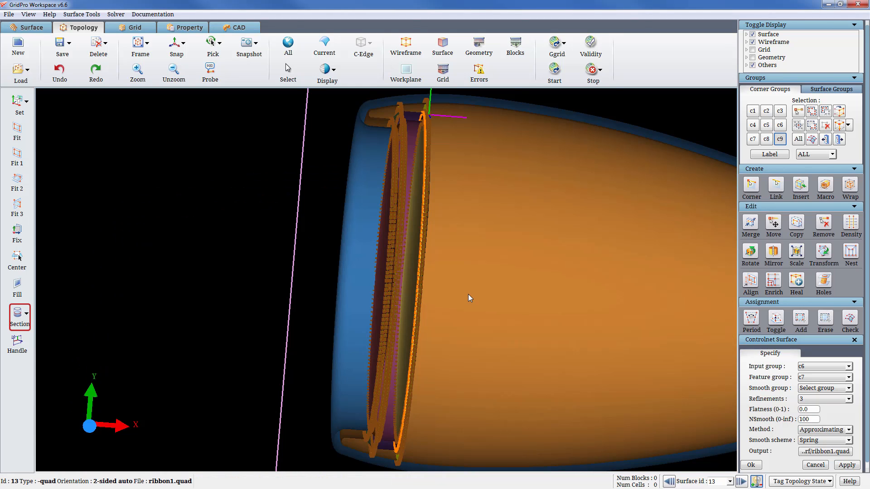
{"action": "left_click", "coordinate": [848, 377]}
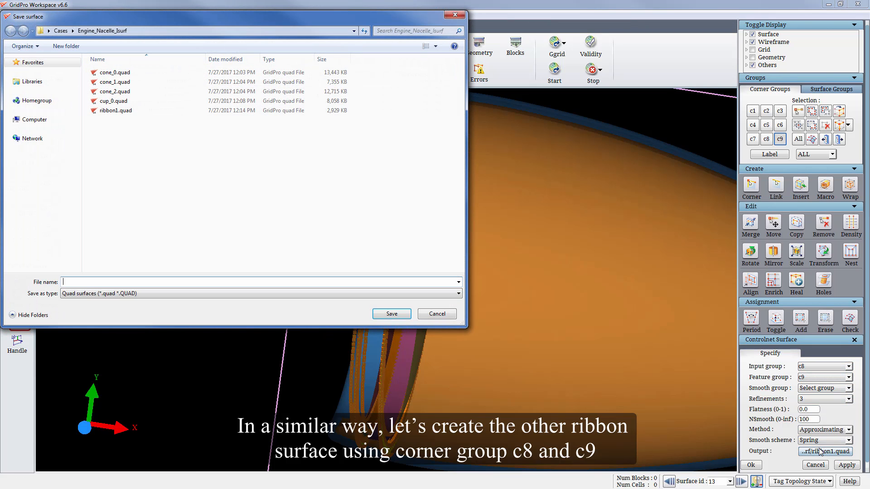
- Confirm ribbon2.quad as output and apply to build the c8/c9 ribbon surface
{"action": "left_click", "coordinate": [392, 313]}
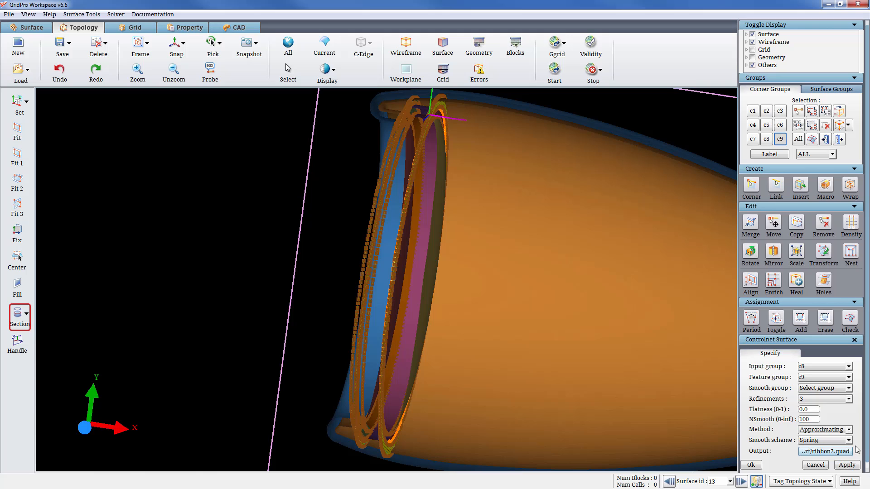
{"action": "left_click", "coordinate": [847, 464]}
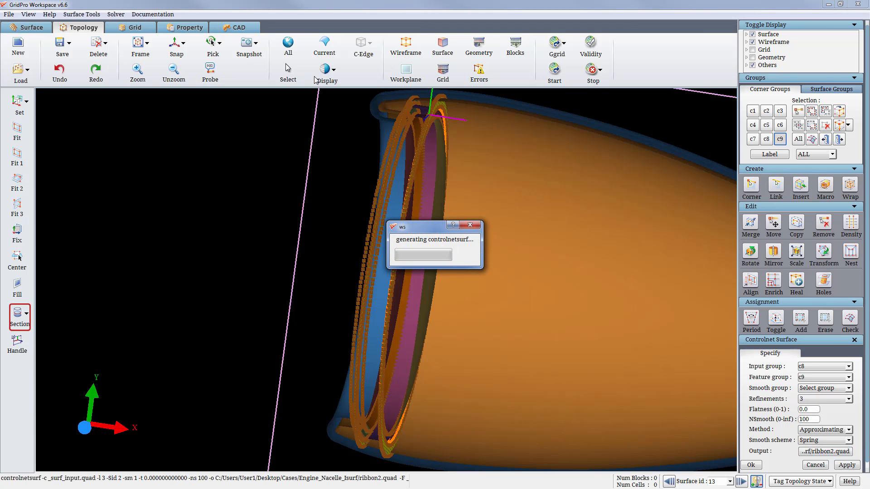